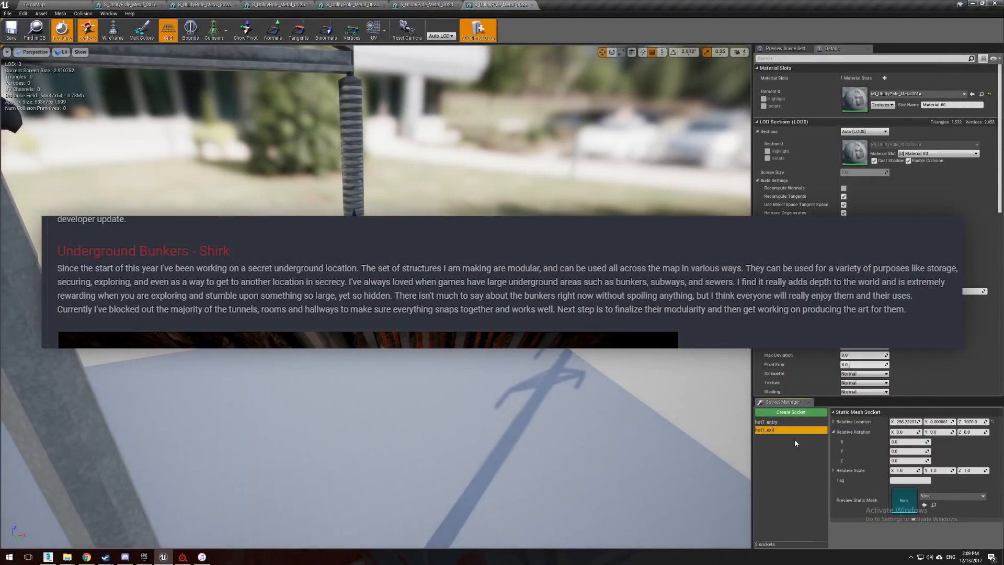
Step: Duplicate sockets to create hot2_entry and rename a copy to hot2_exit
{"action": "right_click", "coordinate": [766, 430]}
{"action": "type", "text": "lost2_entry"}
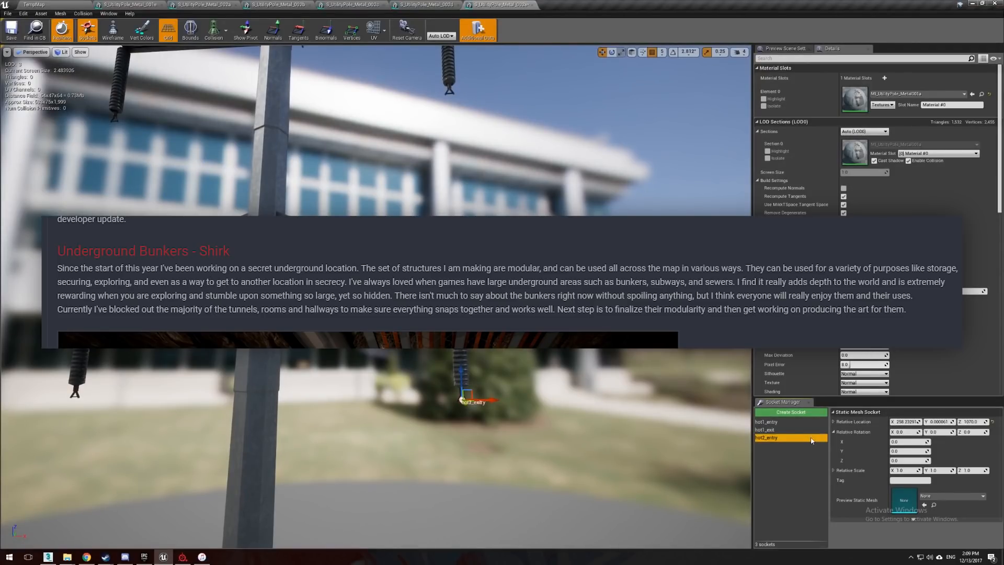
{"action": "right_click", "coordinate": [765, 437]}
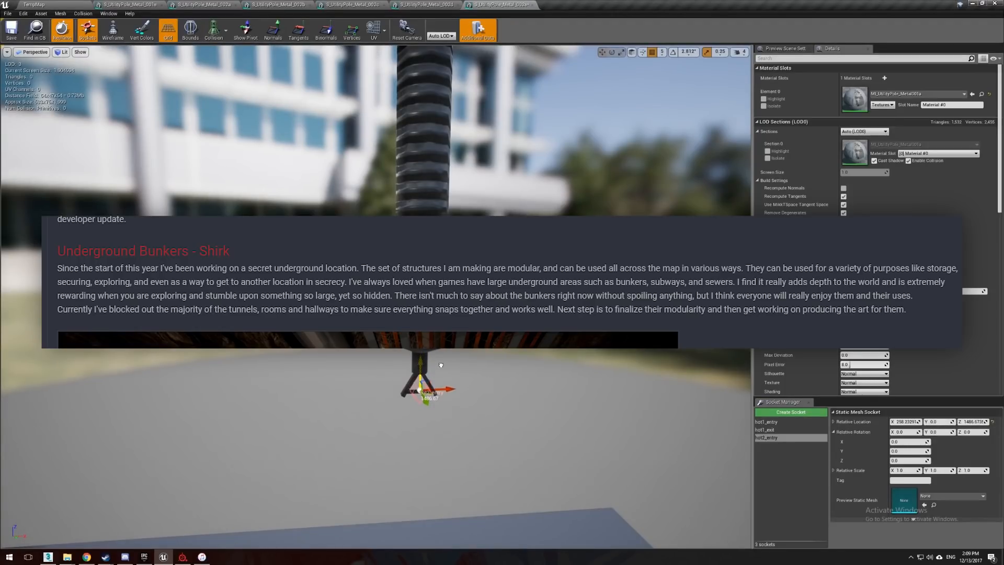
{"action": "left_click", "coordinate": [791, 412]}
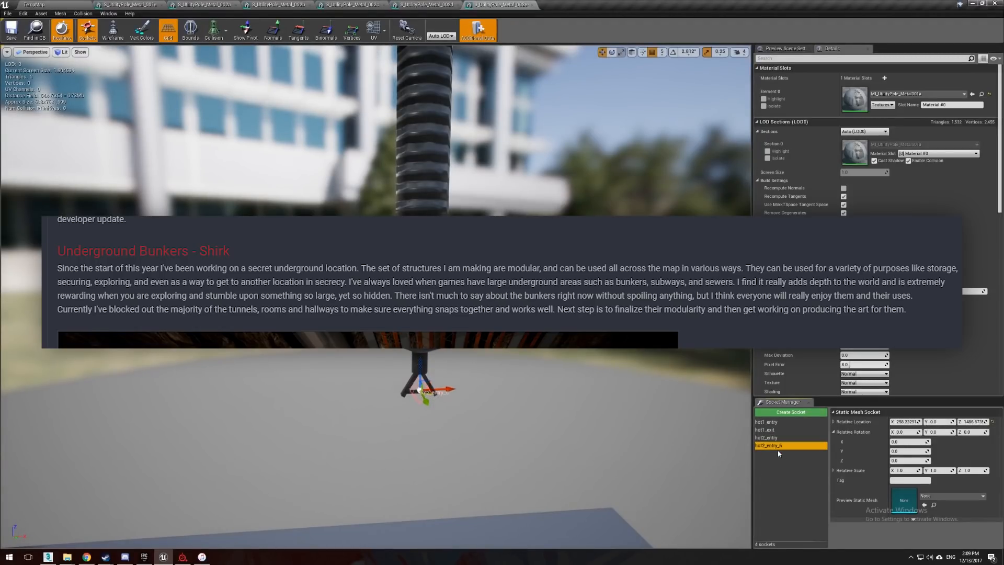
{"action": "double_click", "coordinate": [778, 446]}
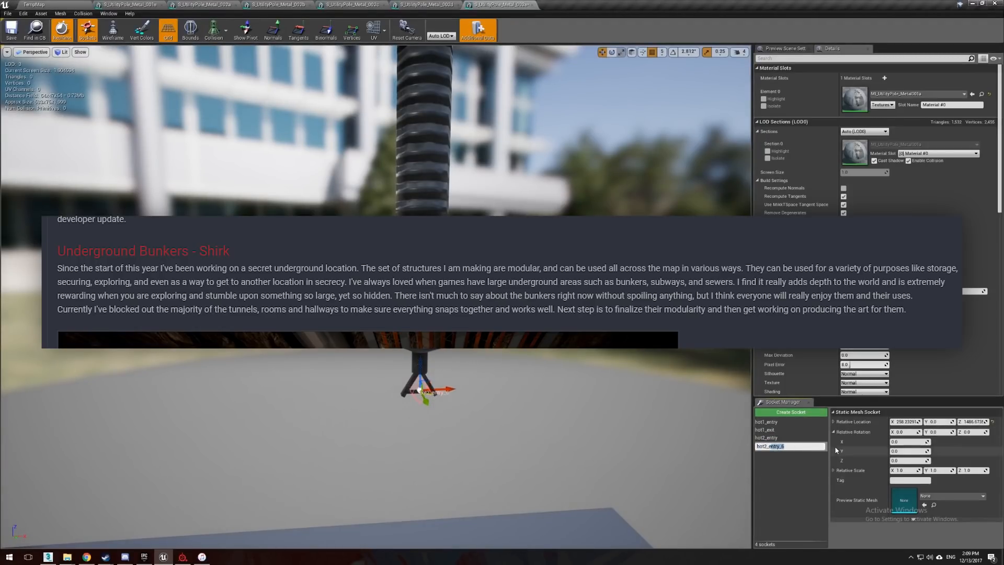
{"action": "left_click", "coordinate": [775, 446]}
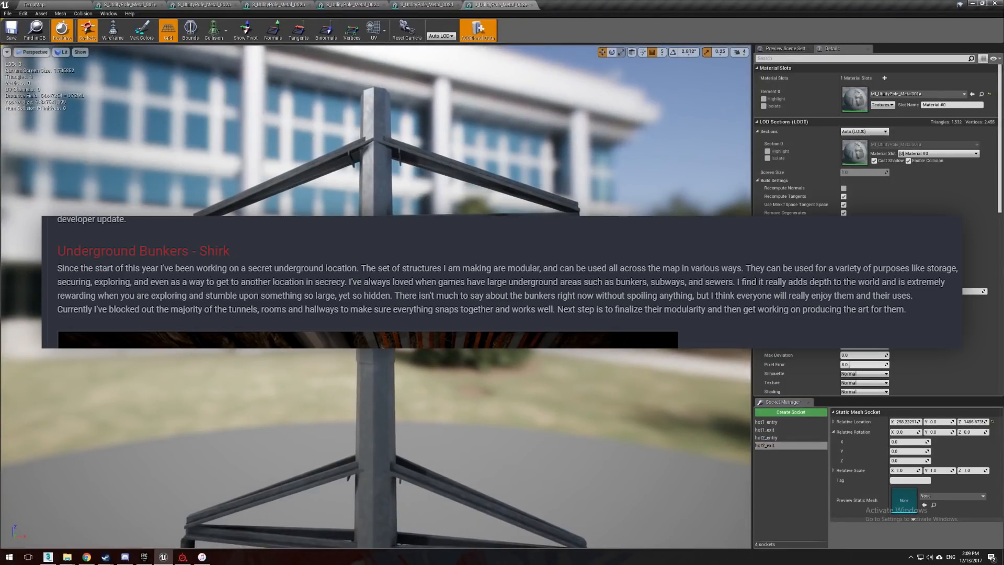
Step: Duplicate further sockets to create hot3_entry and hot3_exit, plus a seventh copy
{"action": "left_click", "coordinate": [791, 412]}
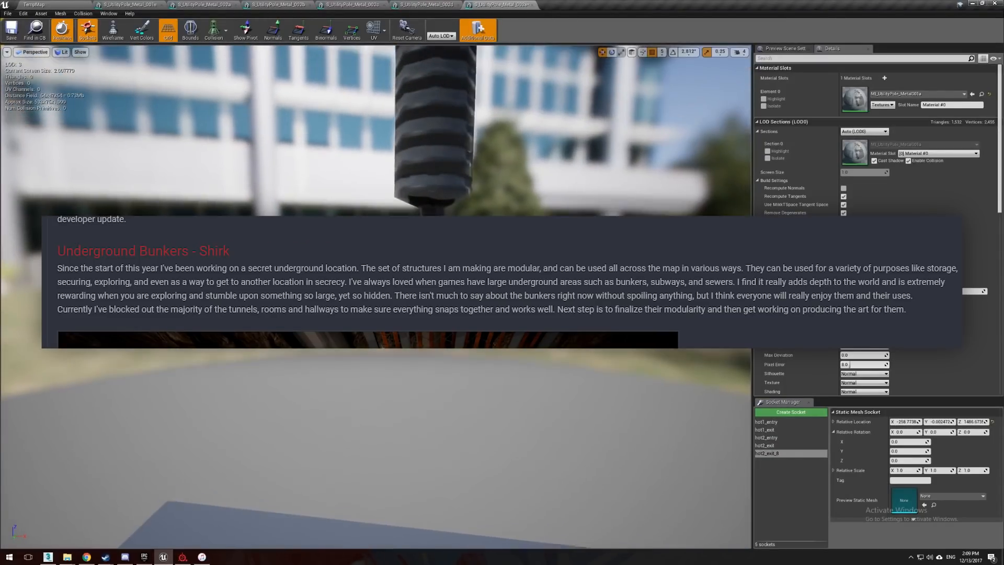
{"action": "right_click", "coordinate": [767, 453]}
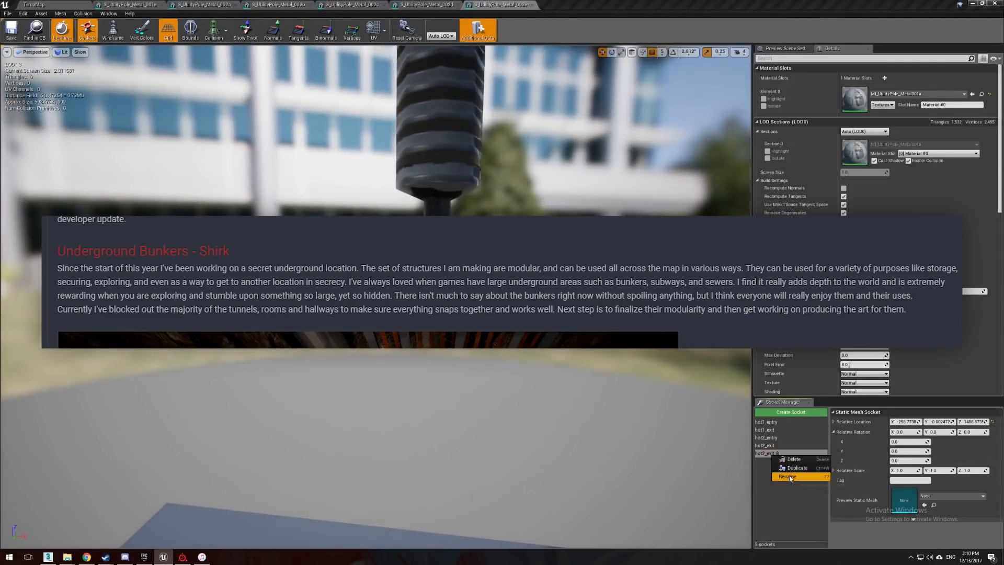
{"action": "left_click", "coordinate": [787, 476]}
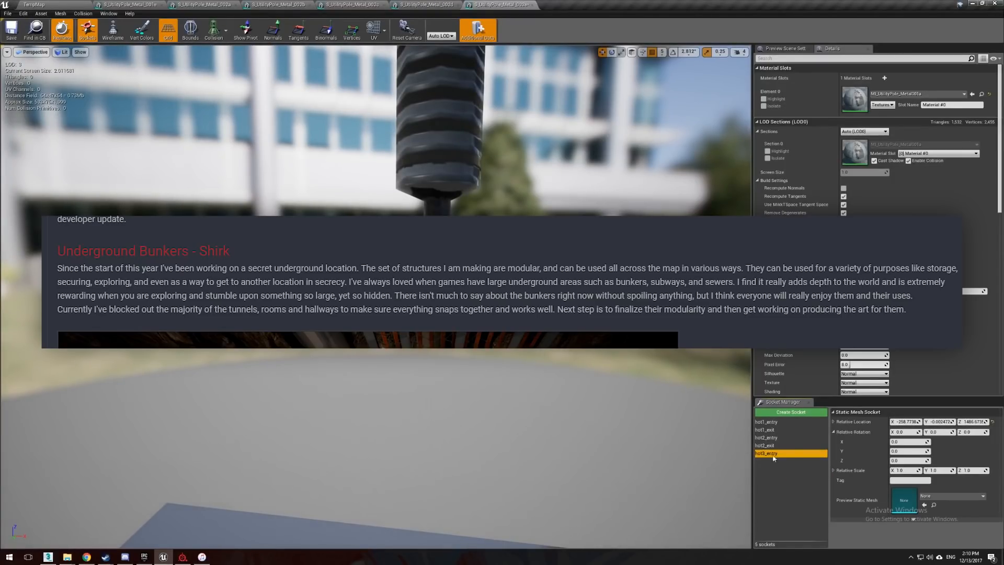
{"action": "left_click", "coordinate": [790, 412]}
{"action": "type", "text": "hot3_ex"}
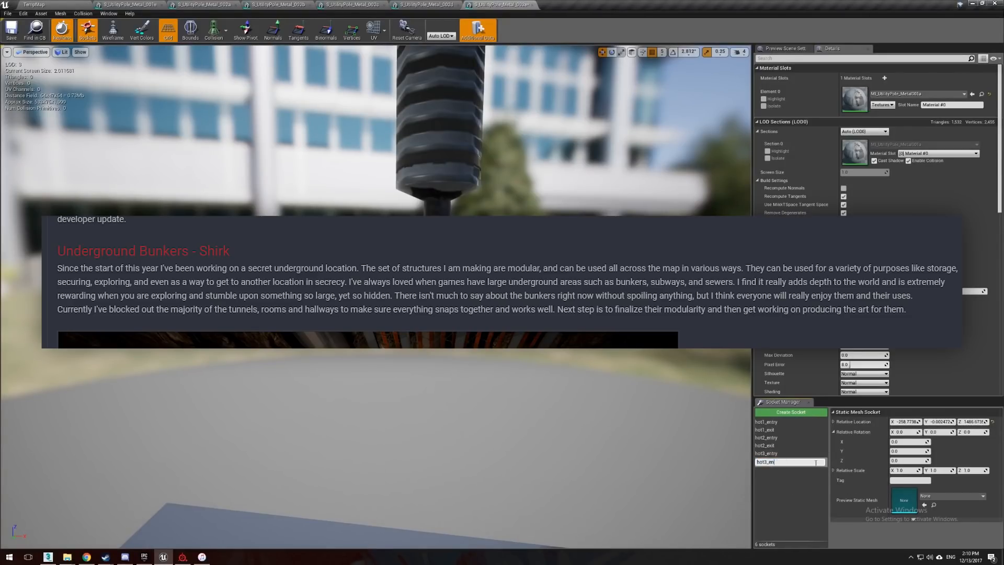
{"action": "right_click", "coordinate": [764, 462]}
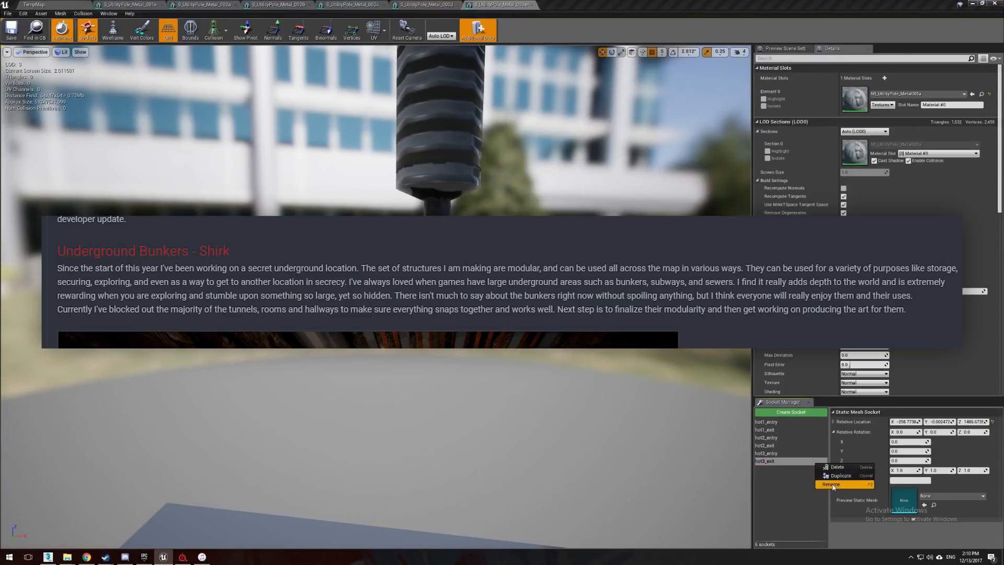
{"action": "left_click", "coordinate": [832, 484]}
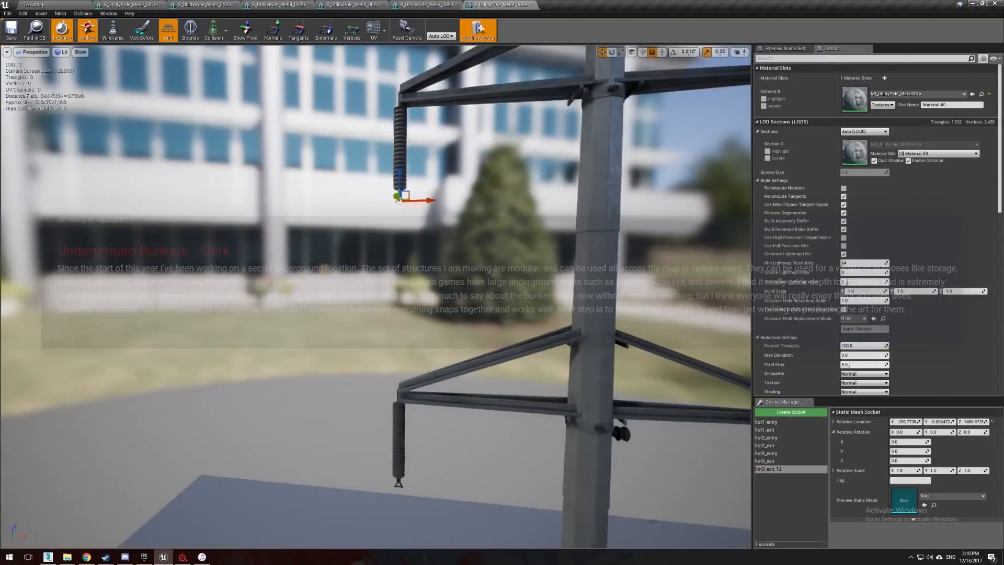
Step: Duplicate a socket as the start of the hot4 entry/exit pair
{"action": "left_click", "coordinate": [790, 412]}
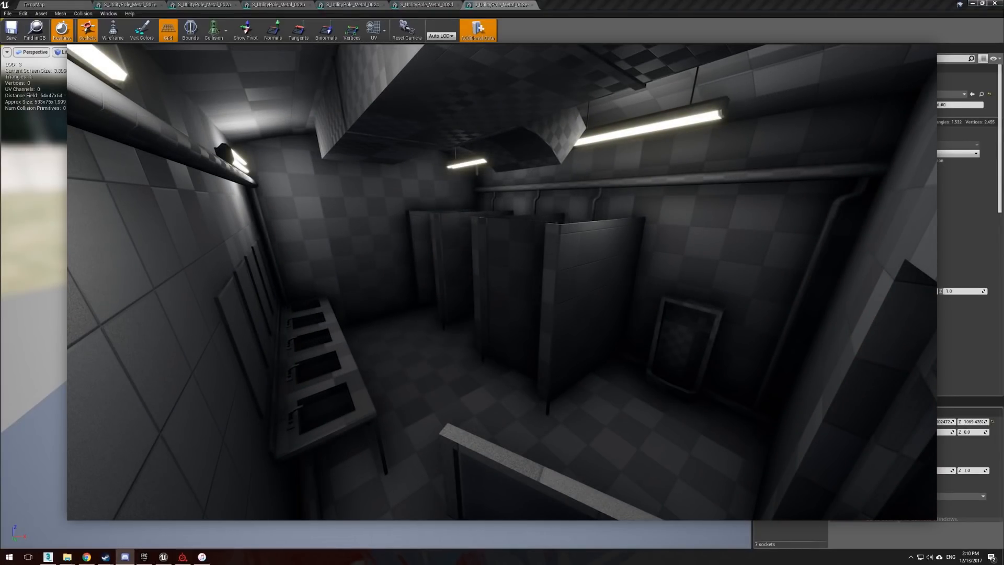
{"action": "mouse_move", "coordinate": [659, 4]}
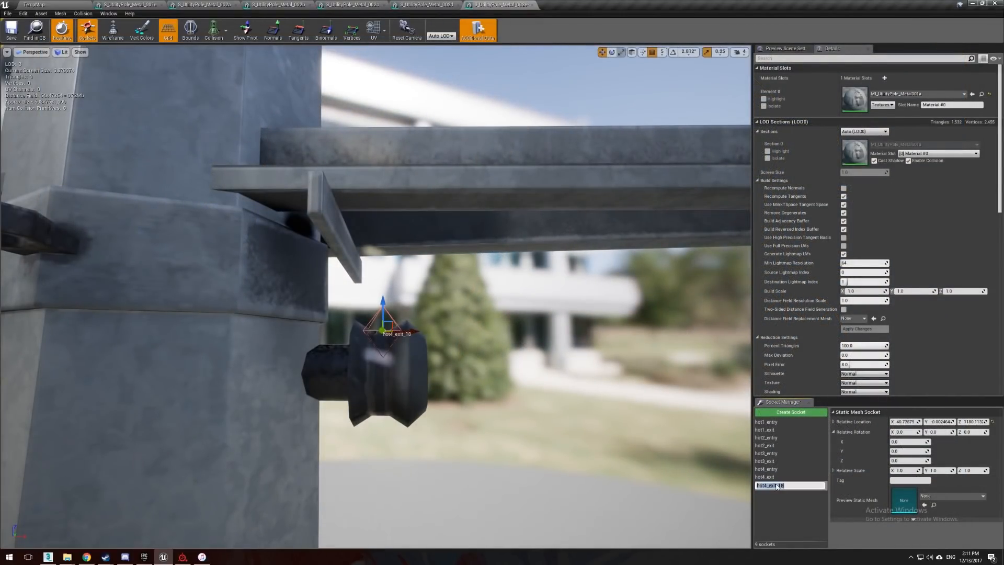
Step: Name a socket neutral_entry, duplicate it for neutral_exit, and add another for guy_tether01
{"action": "type", "text": "neutral_"}
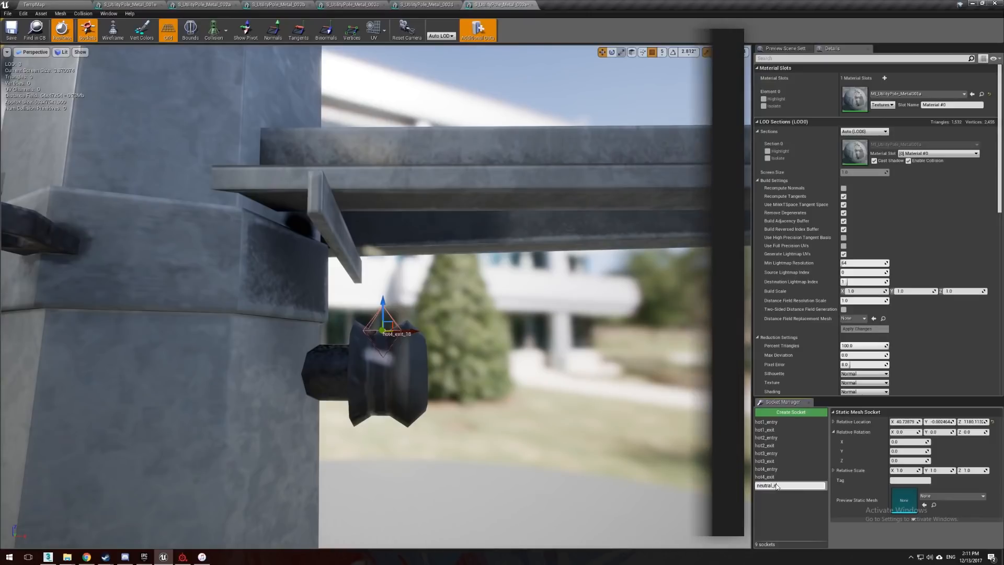
{"action": "right_click", "coordinate": [772, 485]}
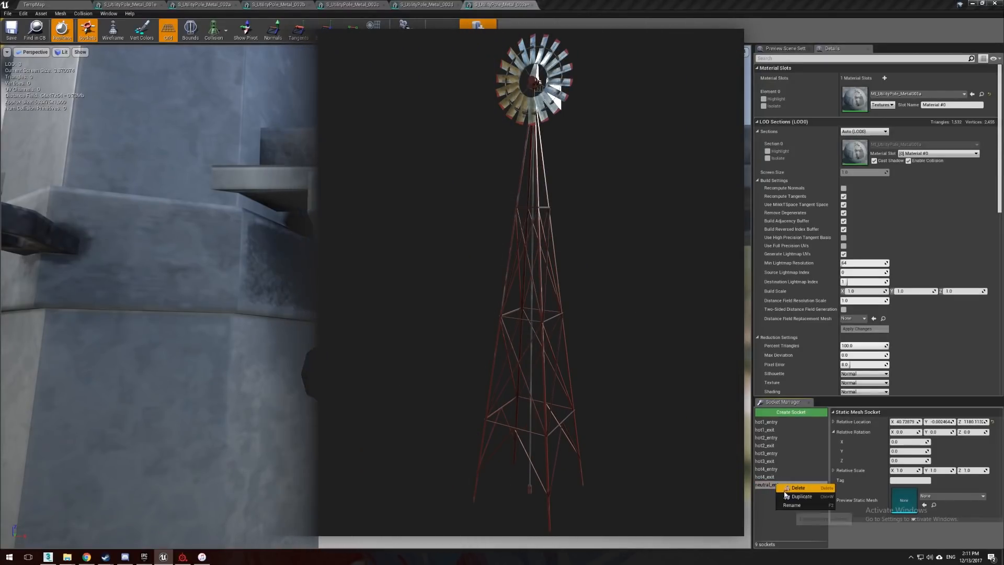
{"action": "left_click", "coordinate": [800, 496]}
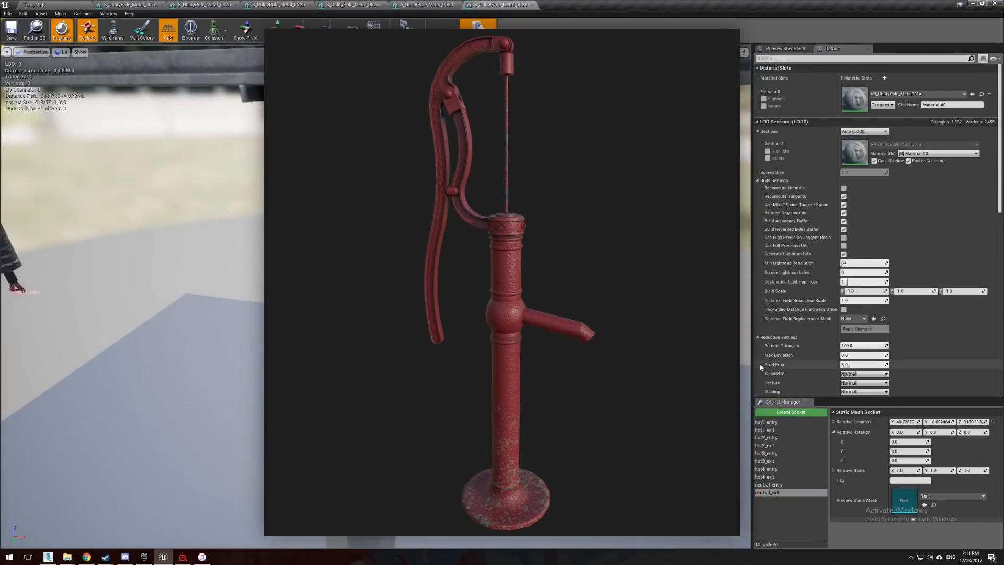
{"action": "left_click", "coordinate": [791, 412]}
{"action": "type", "text": "guy_tether01"}
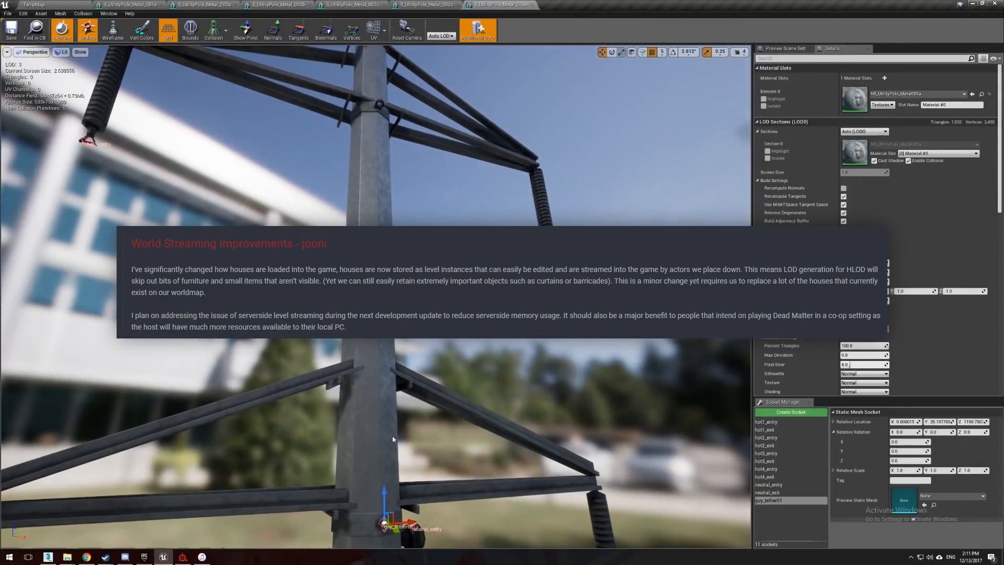
Step: Duplicate guy_tether01 and rename the copy guy_tether02 on the crossarm
{"action": "left_click", "coordinate": [791, 412]}
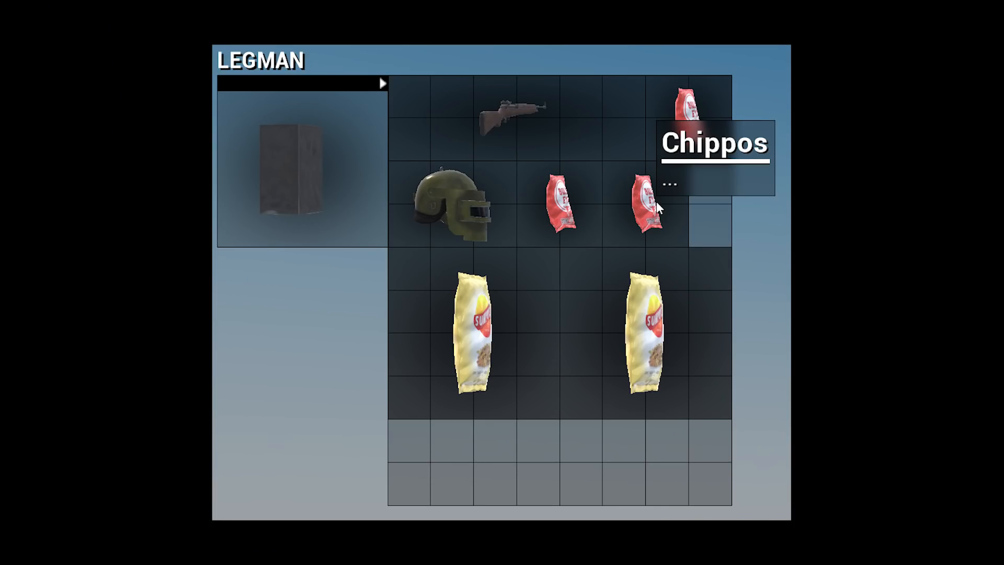
{"action": "left_click", "coordinate": [473, 326]}
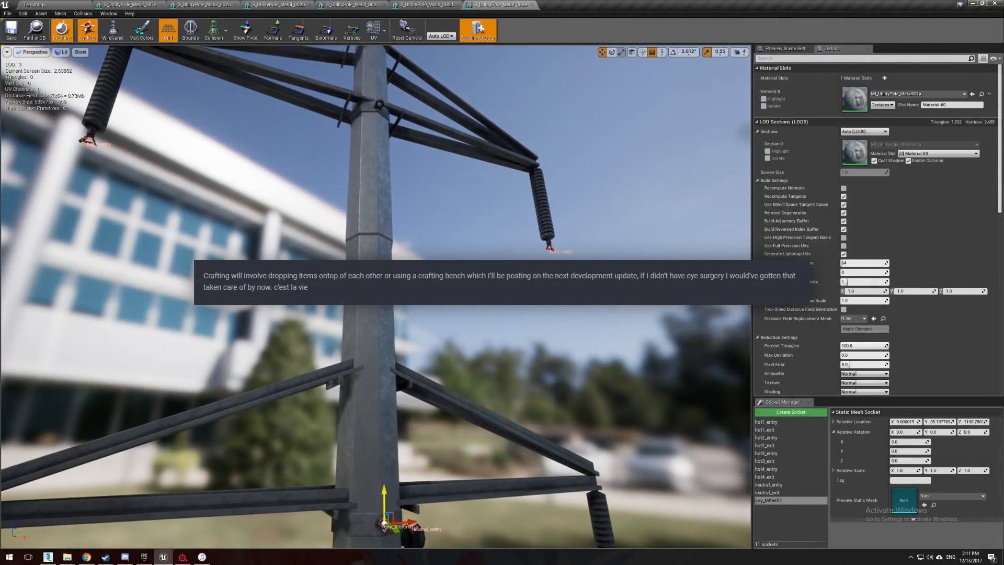
{"action": "left_click", "coordinate": [791, 413]}
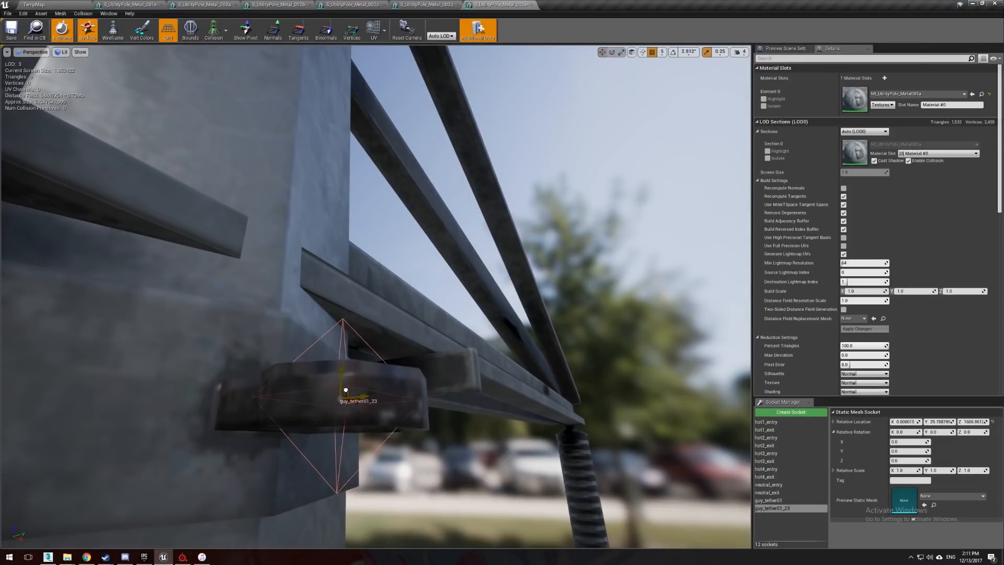
{"action": "double_click", "coordinate": [772, 508]}
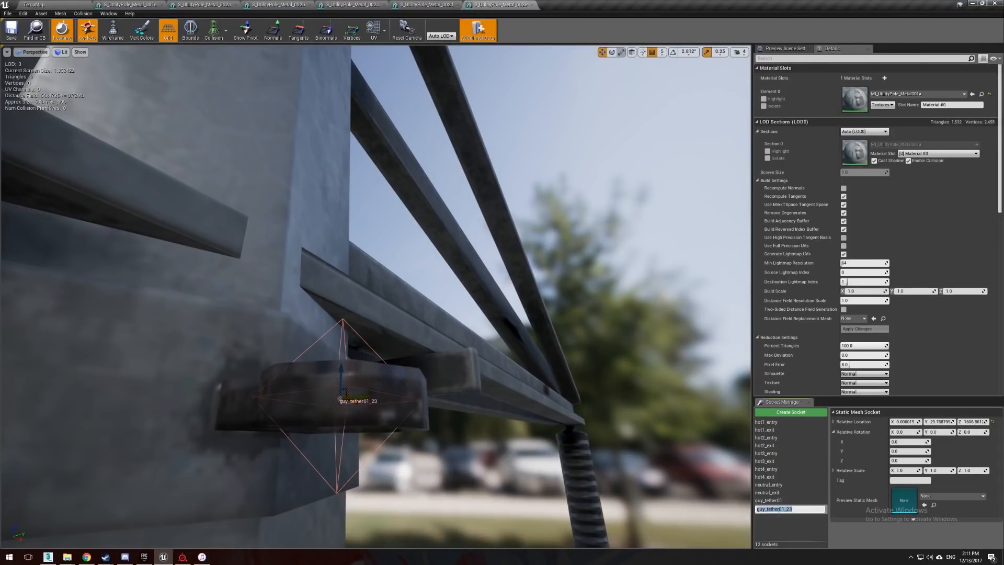
{"action": "left_click", "coordinate": [770, 508]}
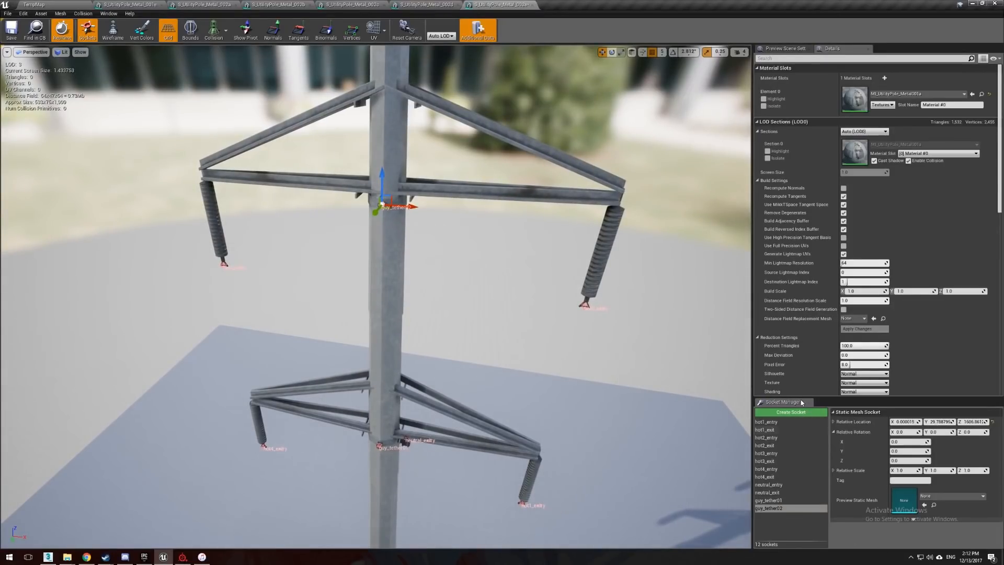
Step: Add a transformer socket previewing S_UtilityPole_Transformer001a and rename its duplicate
{"action": "left_click", "coordinate": [791, 412]}
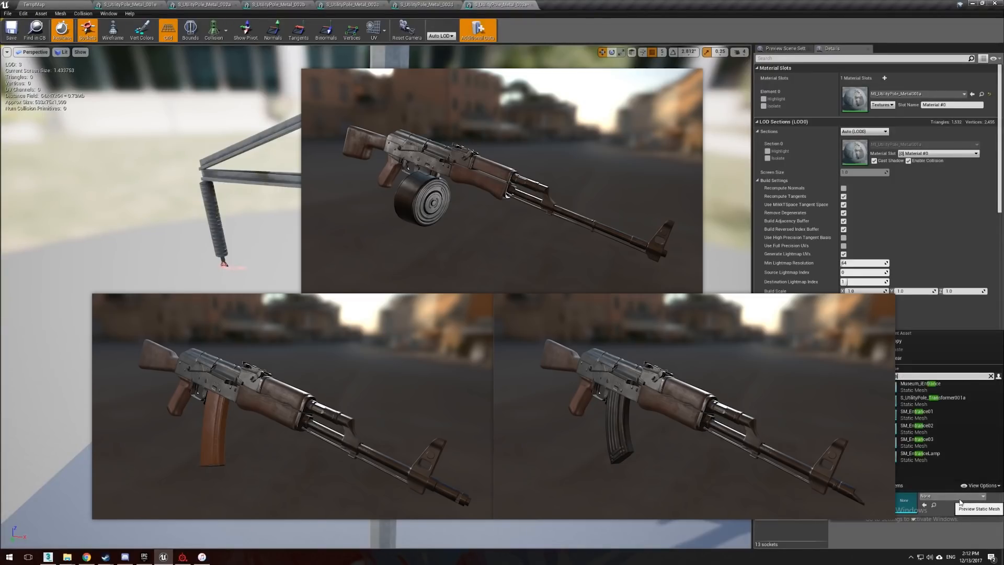
{"action": "left_click", "coordinate": [935, 398]}
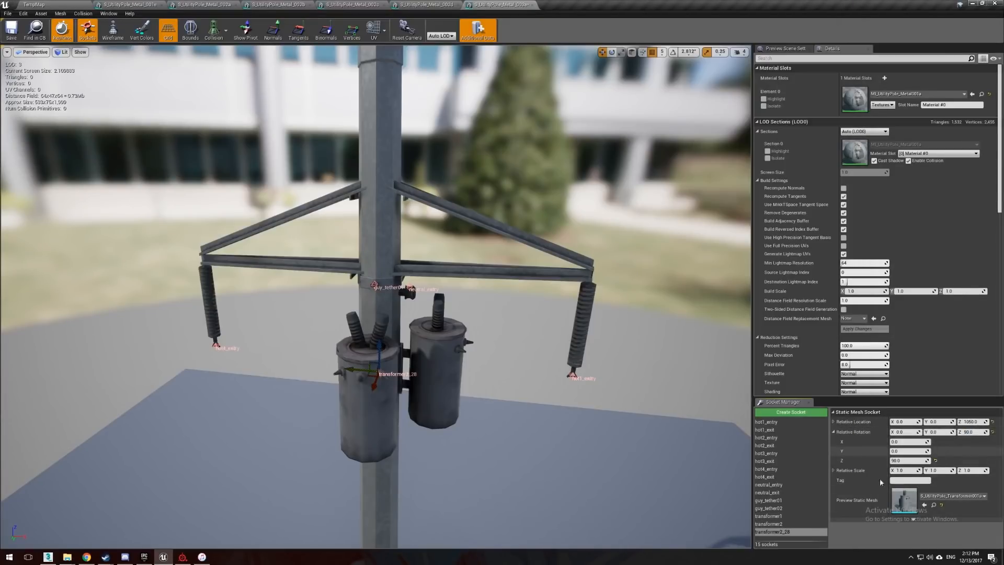
{"action": "double_click", "coordinate": [772, 531]}
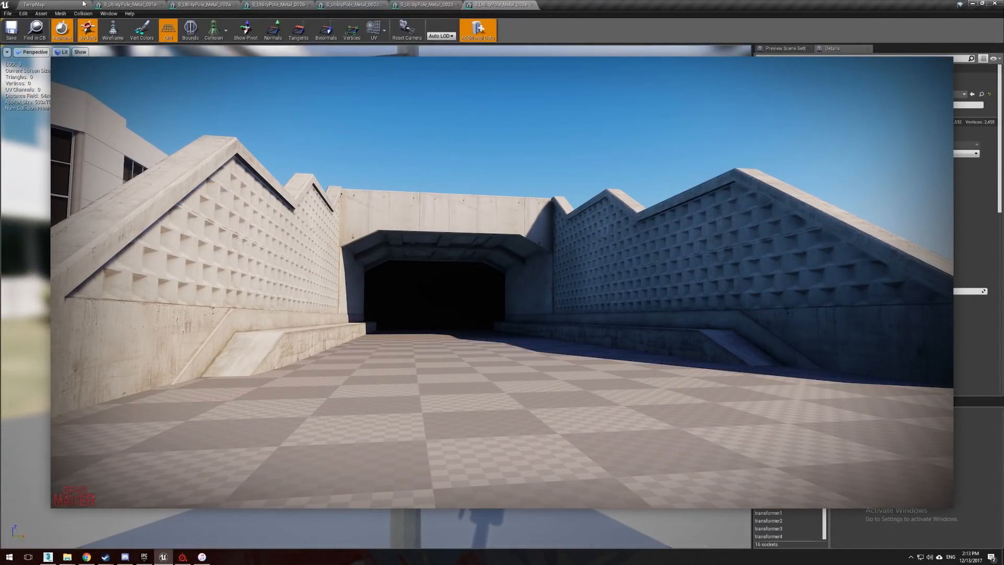
Step: Switch to the level editor showing the field of utility poles
{"action": "left_click", "coordinate": [34, 5]}
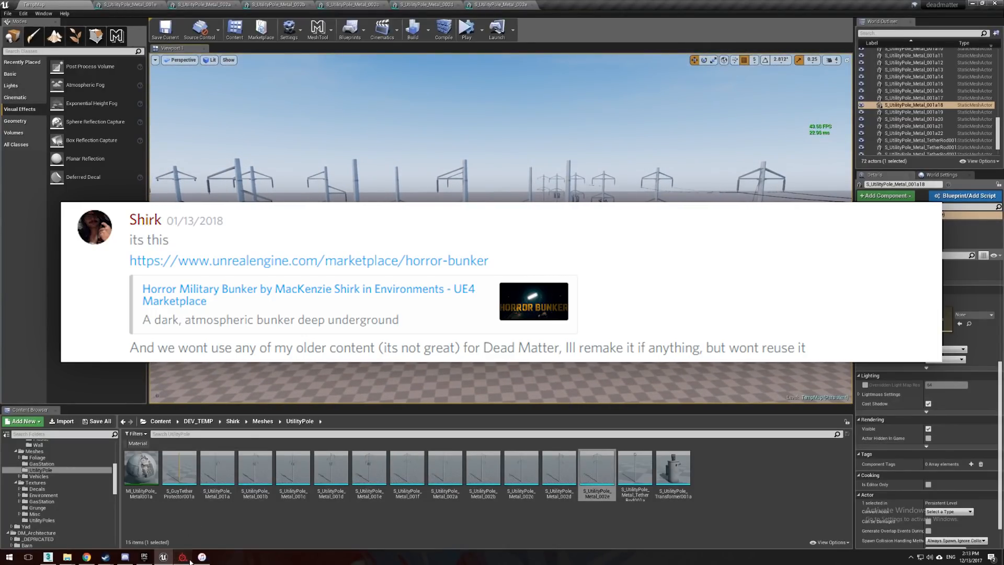
Step: Export the selected transformer mesh as FBX via Export Selected Objects
{"action": "left_click", "coordinate": [182, 556]}
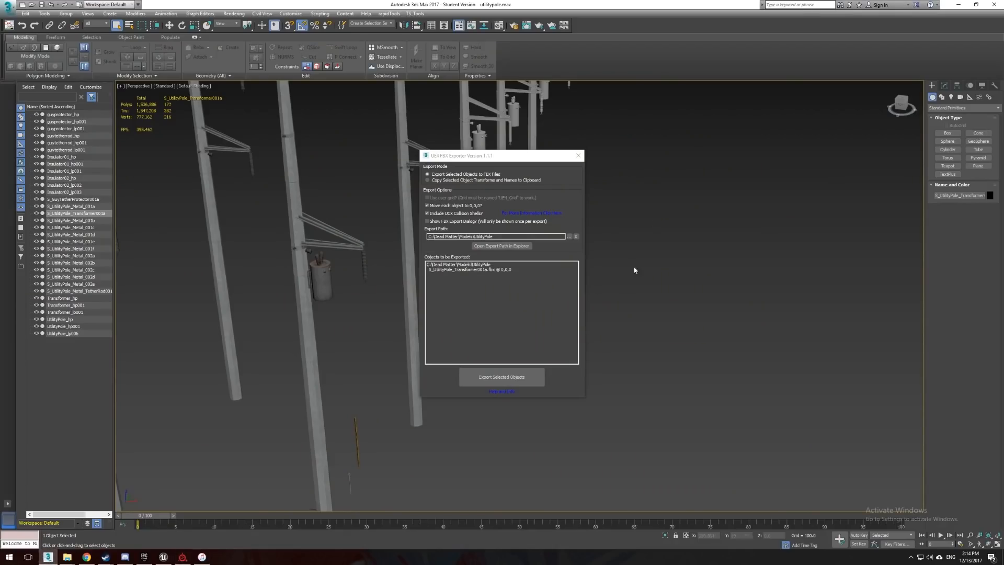
{"action": "left_click", "coordinate": [501, 377]}
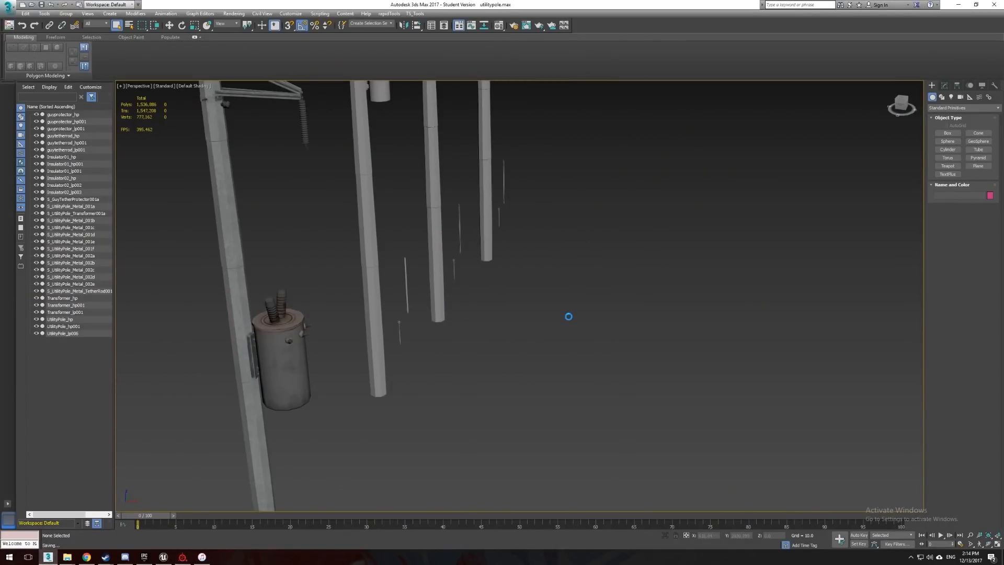
{"action": "scroll", "scroll_direction": "down", "scroll_amount": 3}
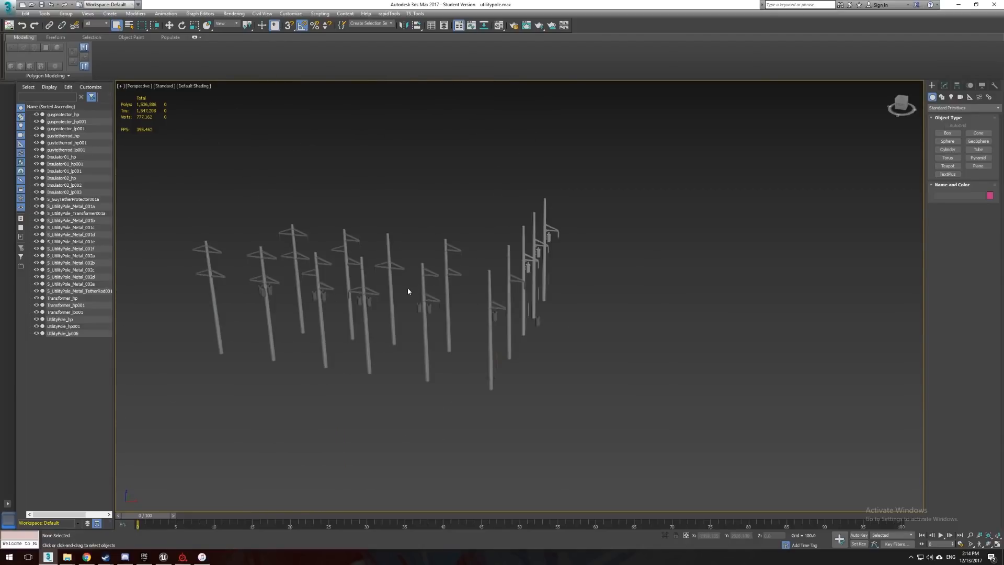